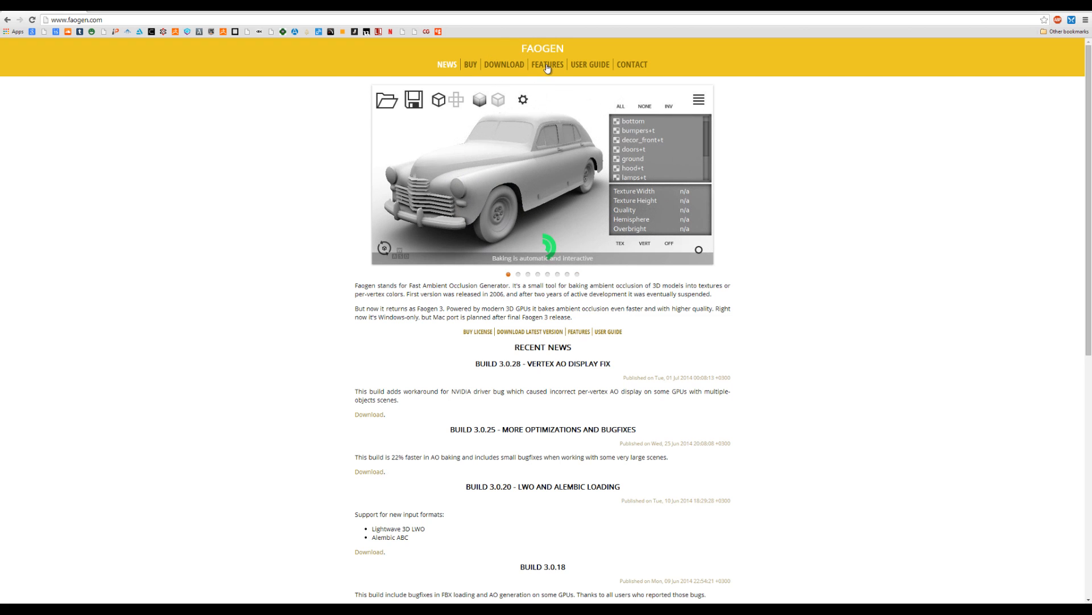
mouse_move(536, 103)
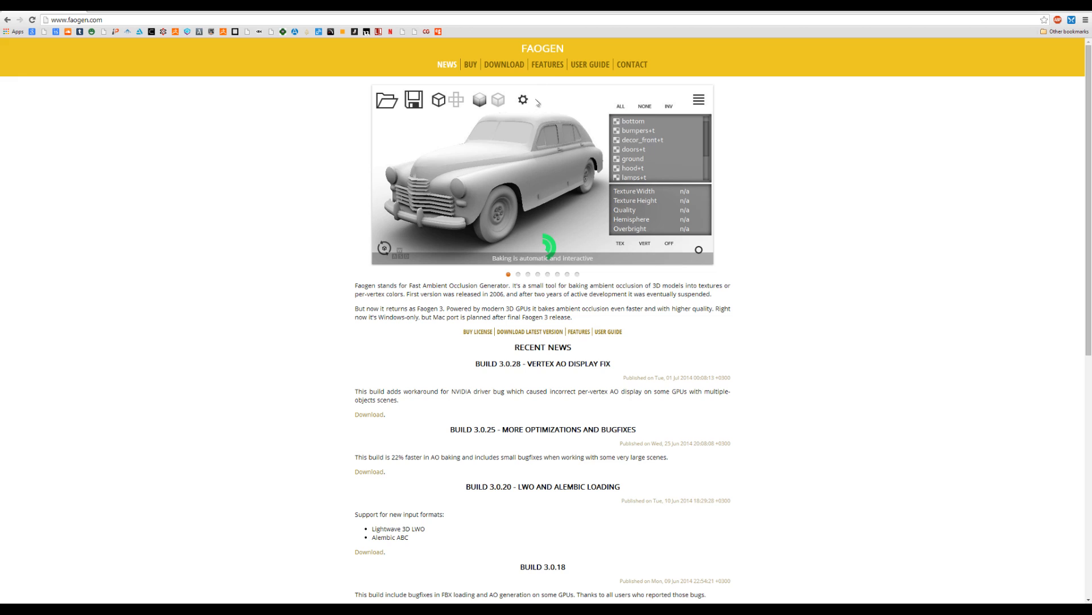
mouse_move(536, 104)
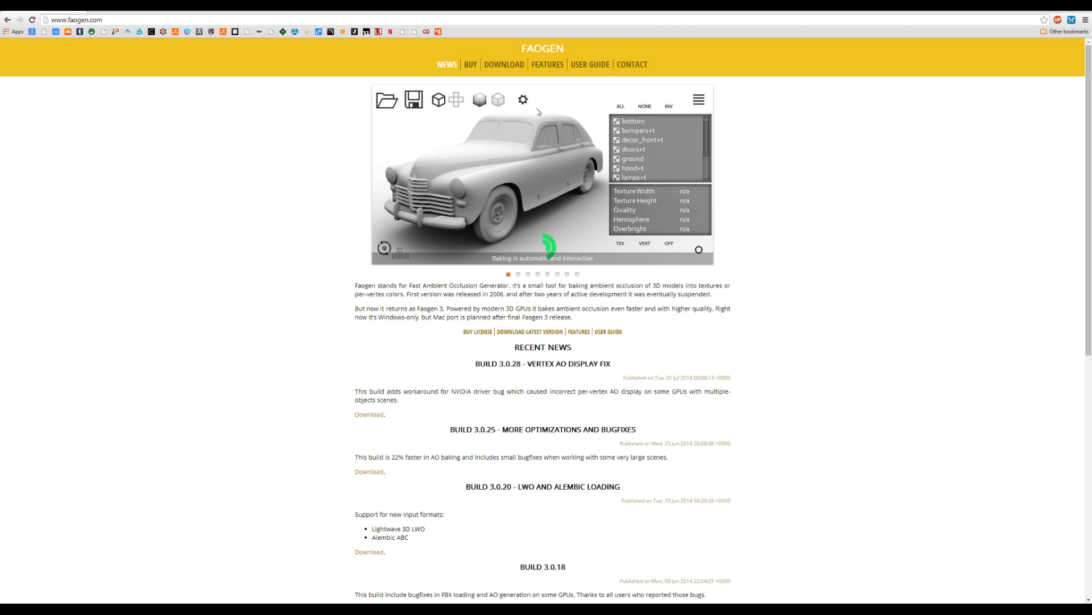
mouse_move(590, 105)
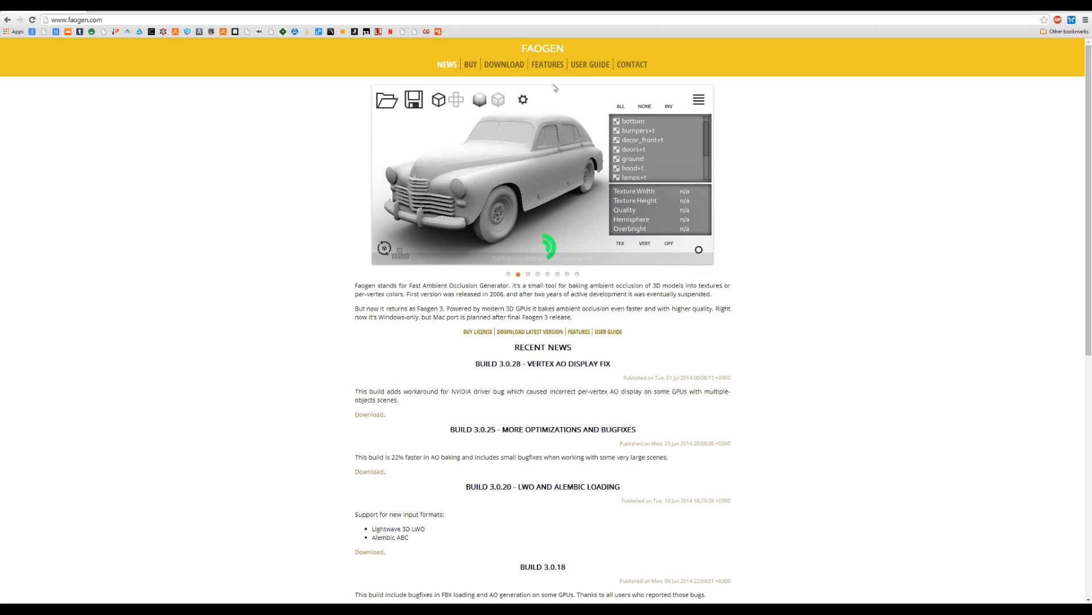
- Open faogen.com's Buy page to show the discounted USD 34.95 single-user licence
click(634, 130)
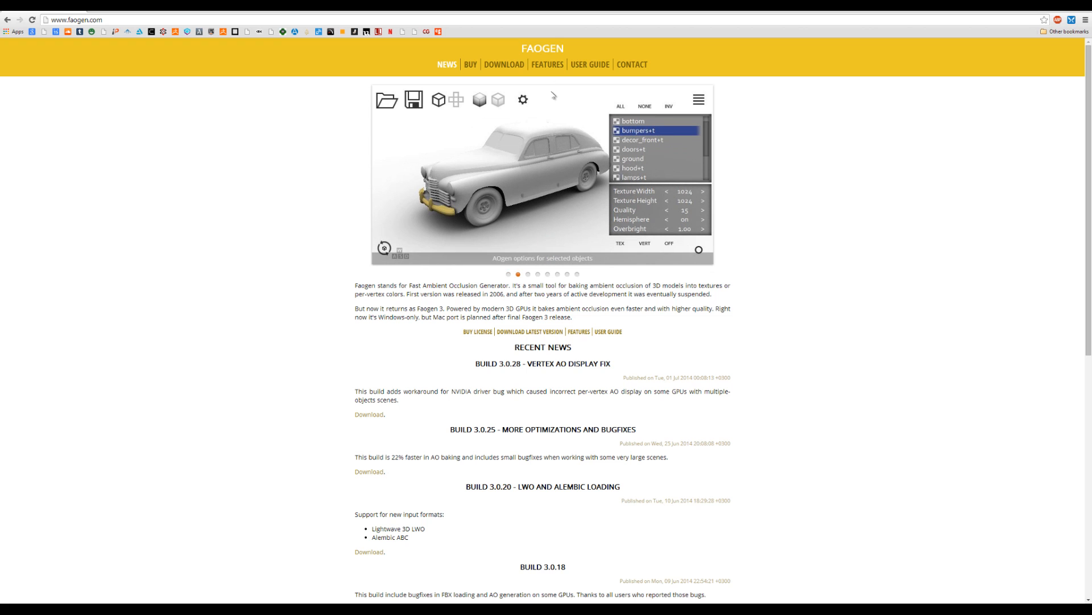
mouse_move(548, 102)
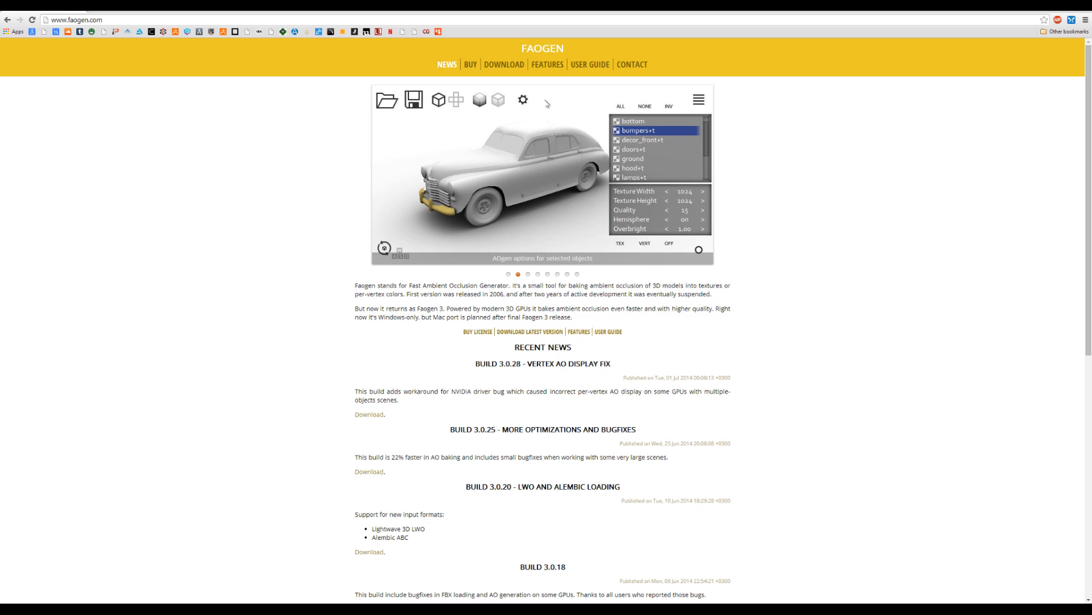
mouse_move(513, 93)
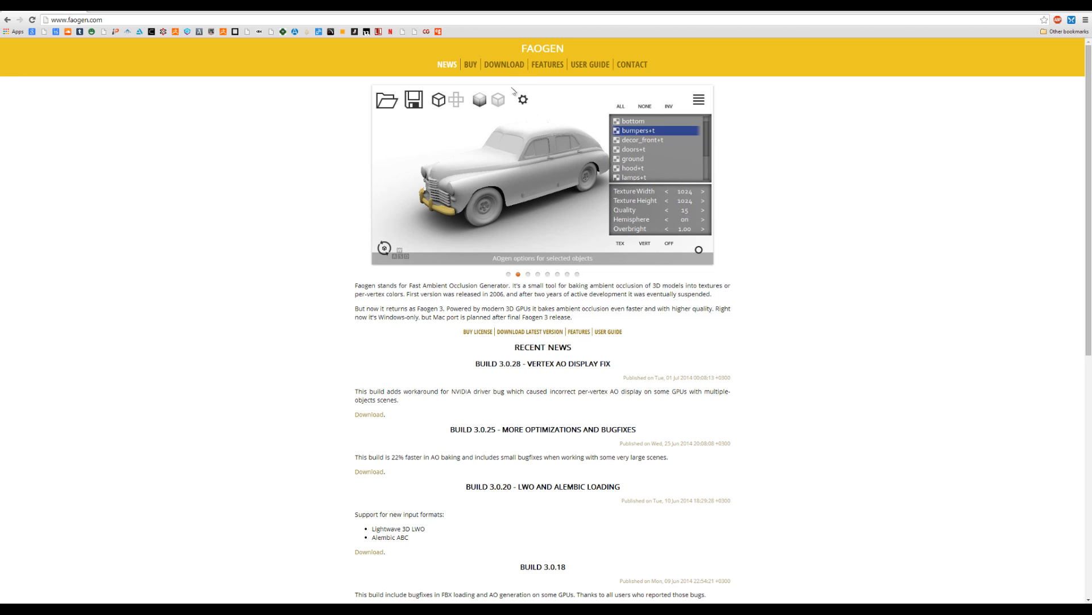
mouse_move(487, 47)
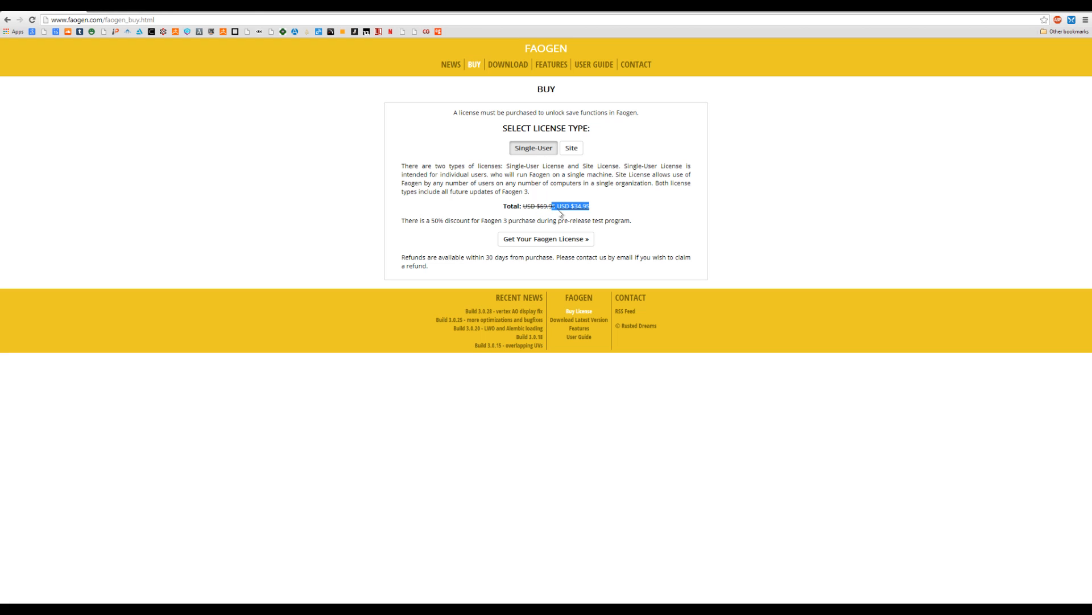
mouse_move(587, 195)
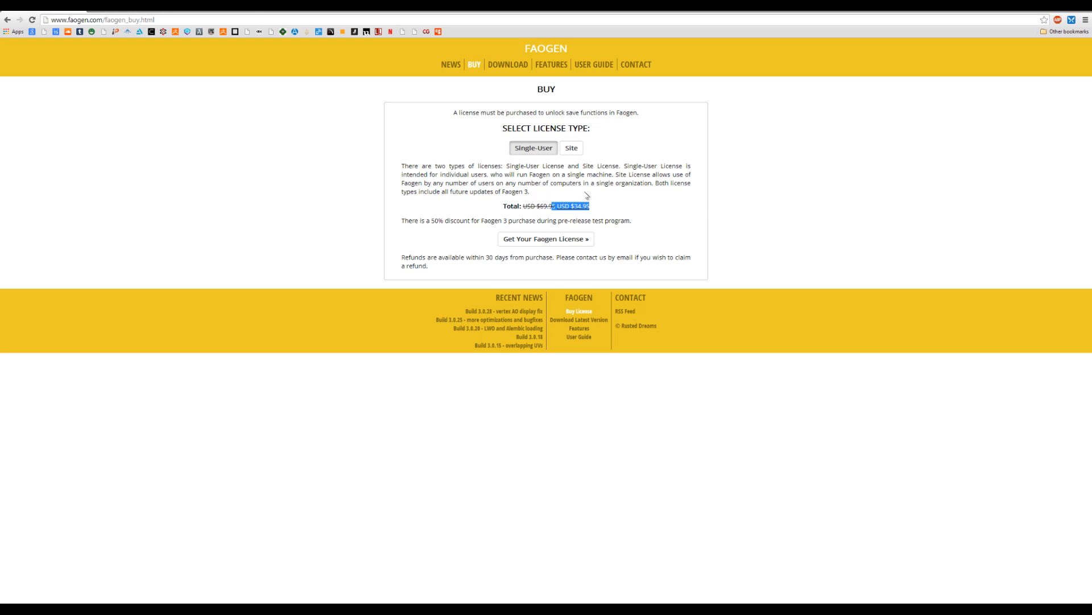
mouse_move(609, 154)
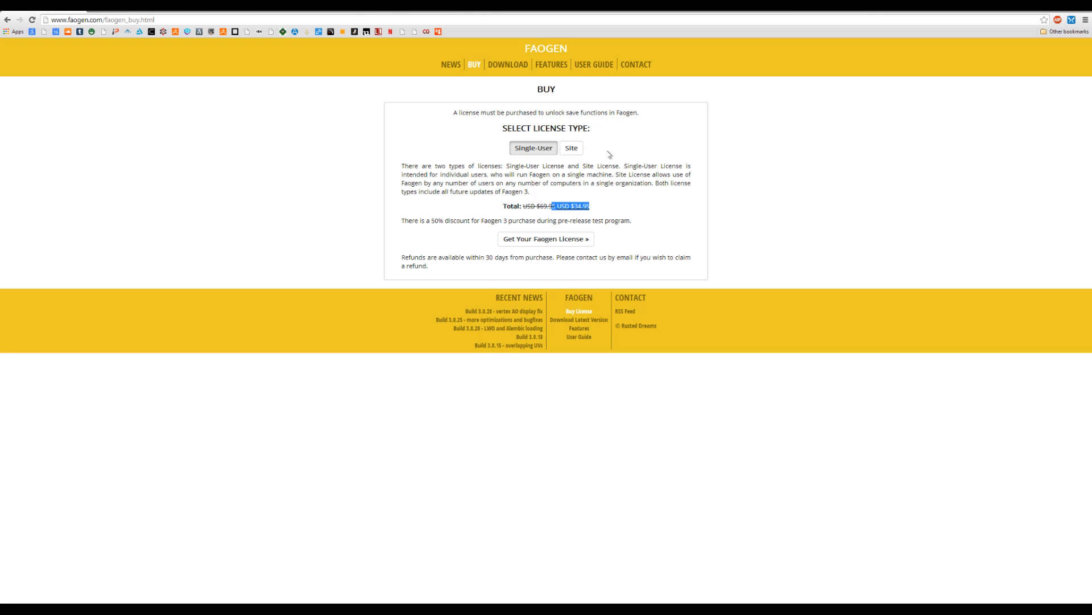
mouse_move(605, 117)
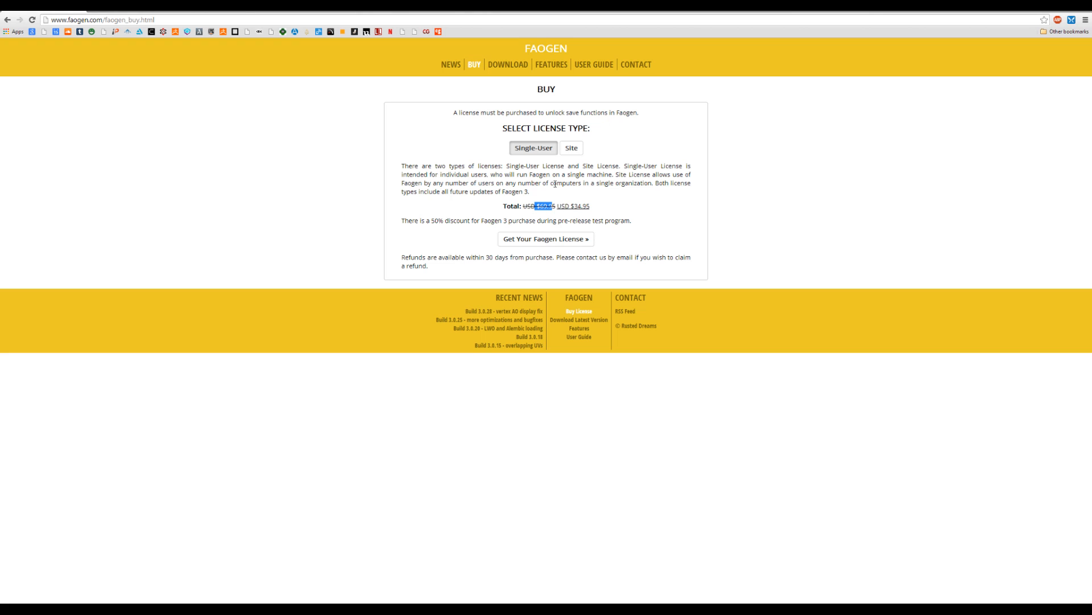
mouse_move(443, 562)
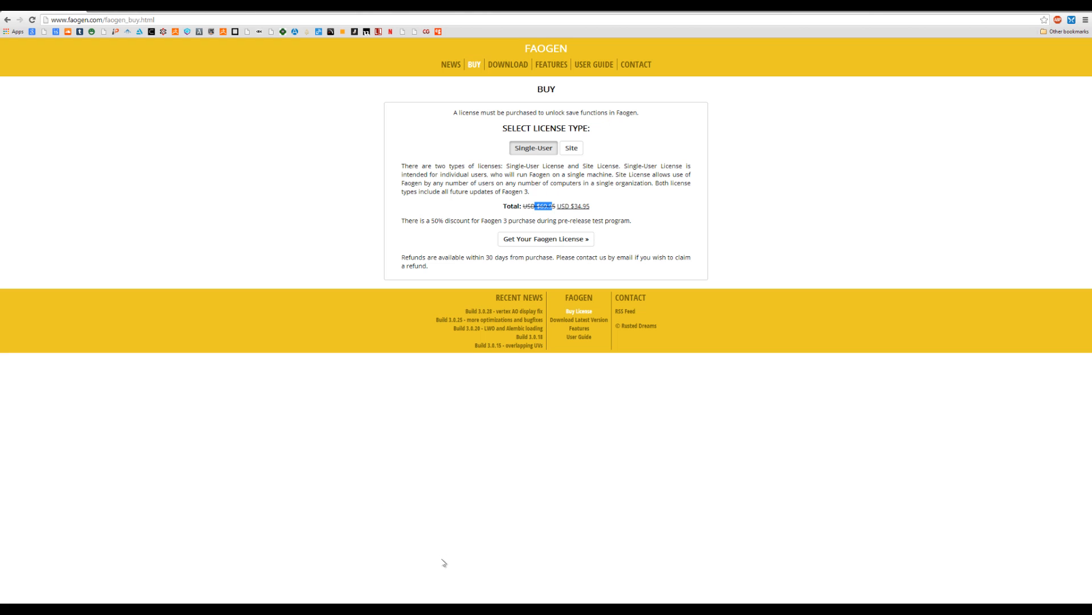
mouse_move(420, 527)
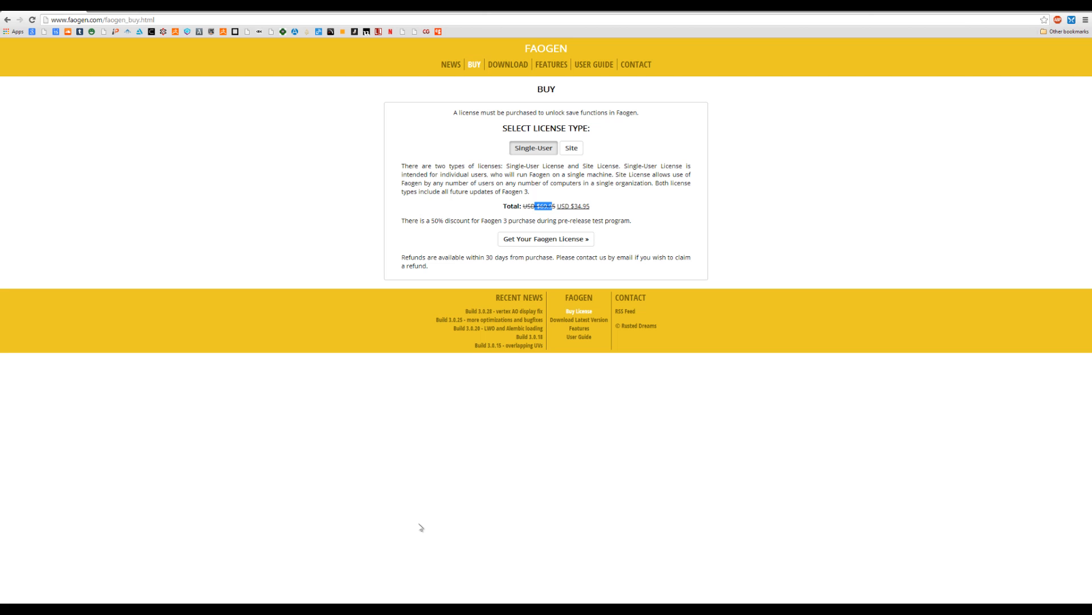
mouse_move(335, 531)
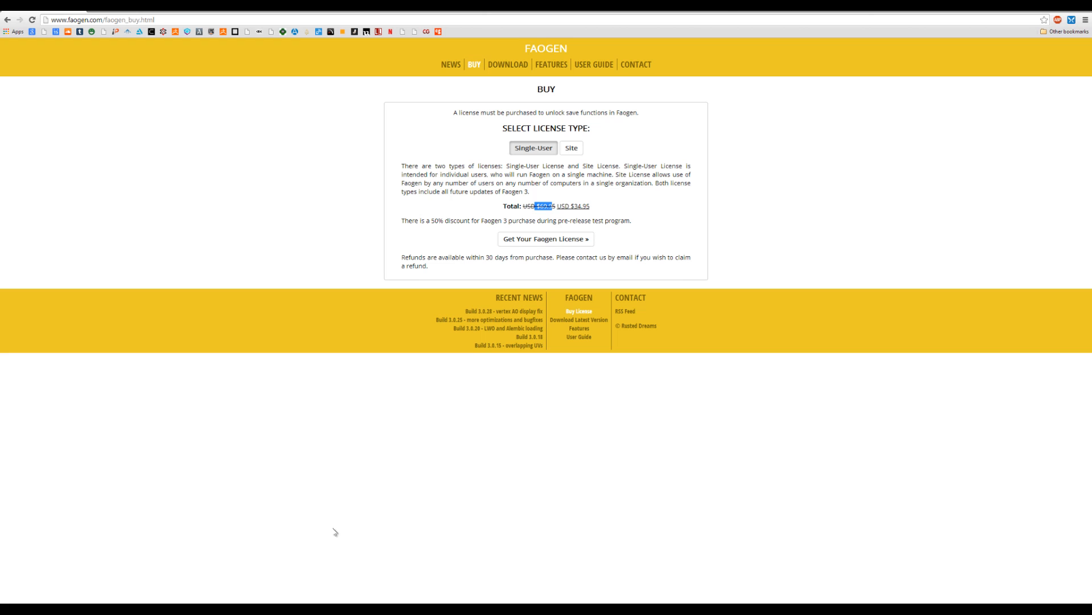
mouse_move(316, 603)
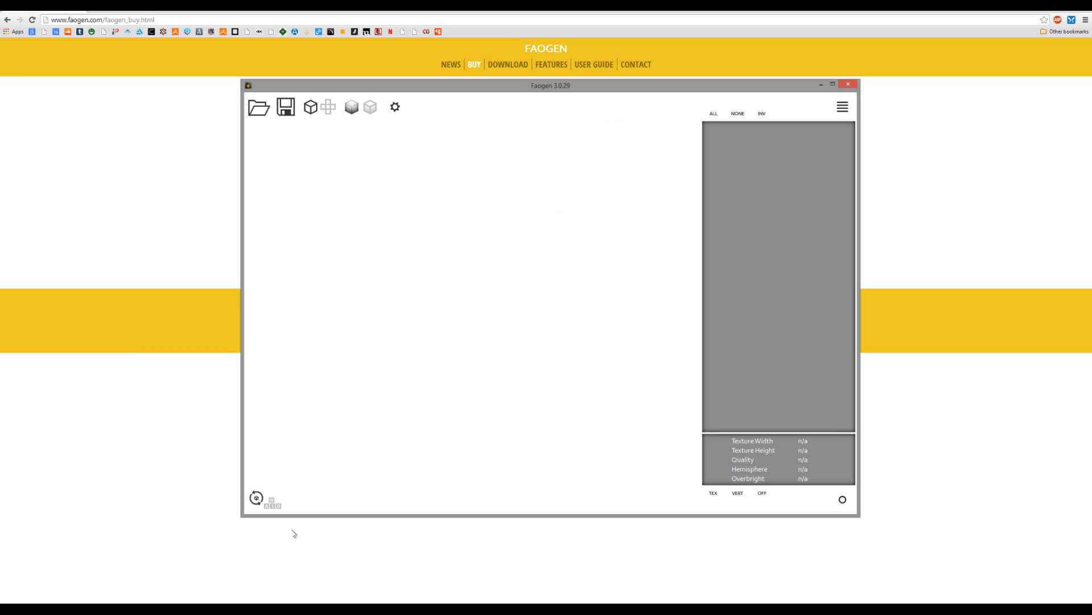
- Open Faogen's file picker and choose HP_test.fbx from the OBJs scenes folder
click(258, 106)
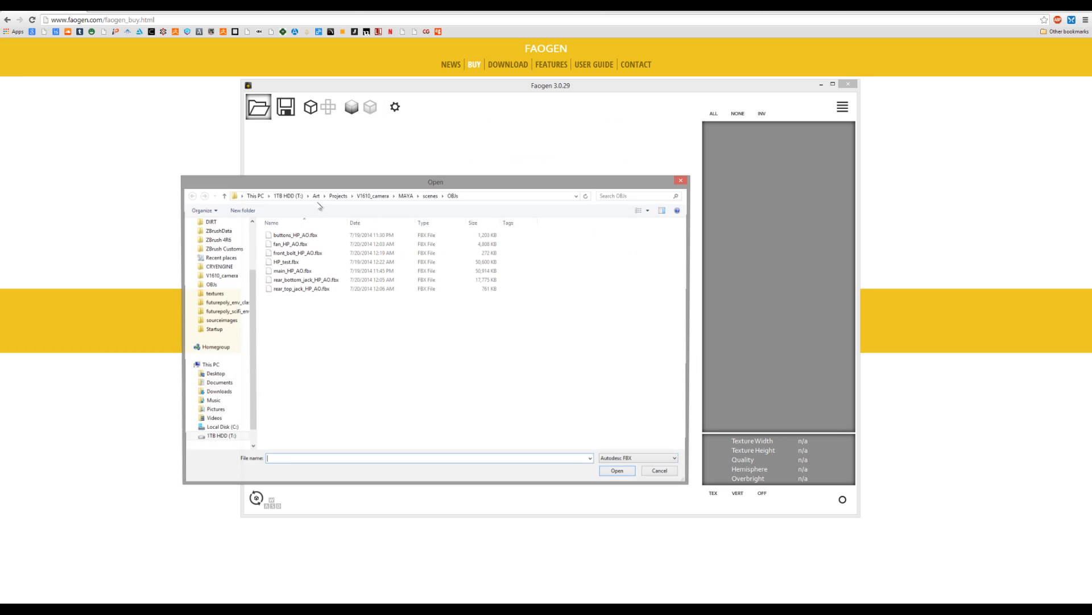
click(314, 261)
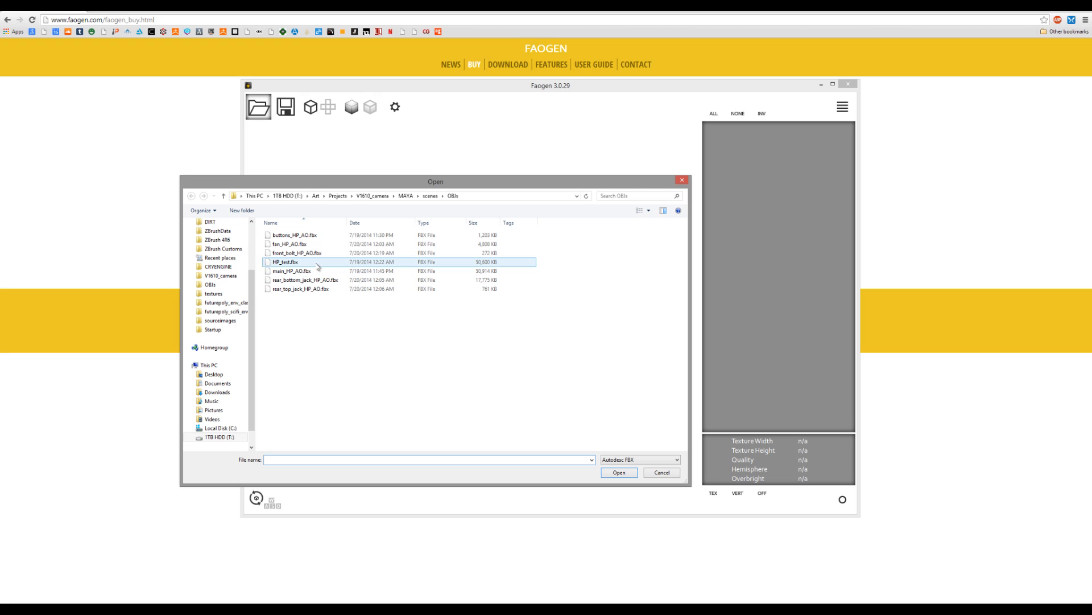
click(286, 261)
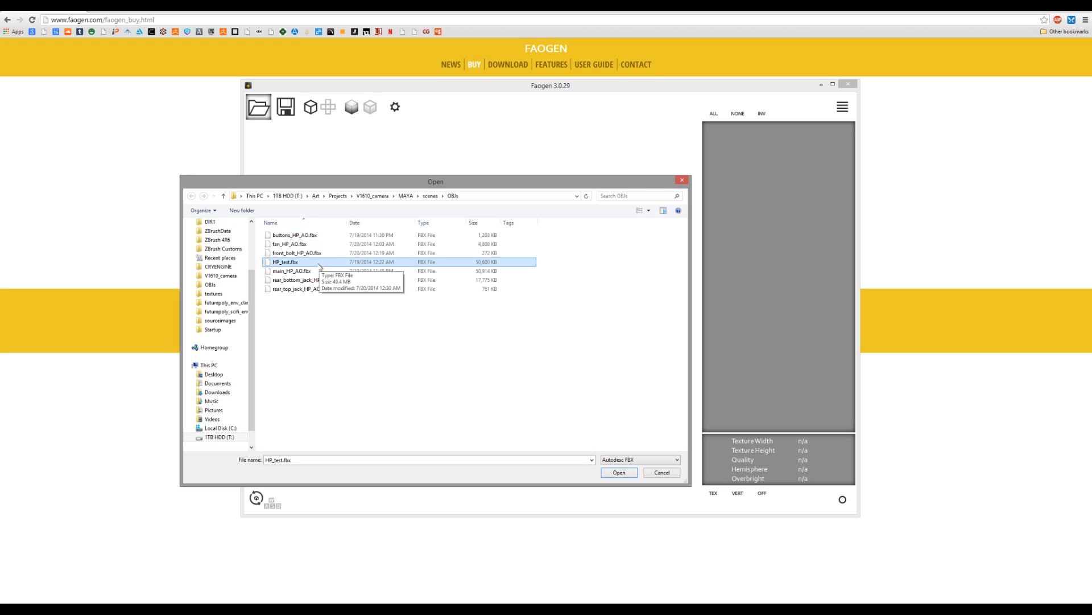
mouse_move(315, 267)
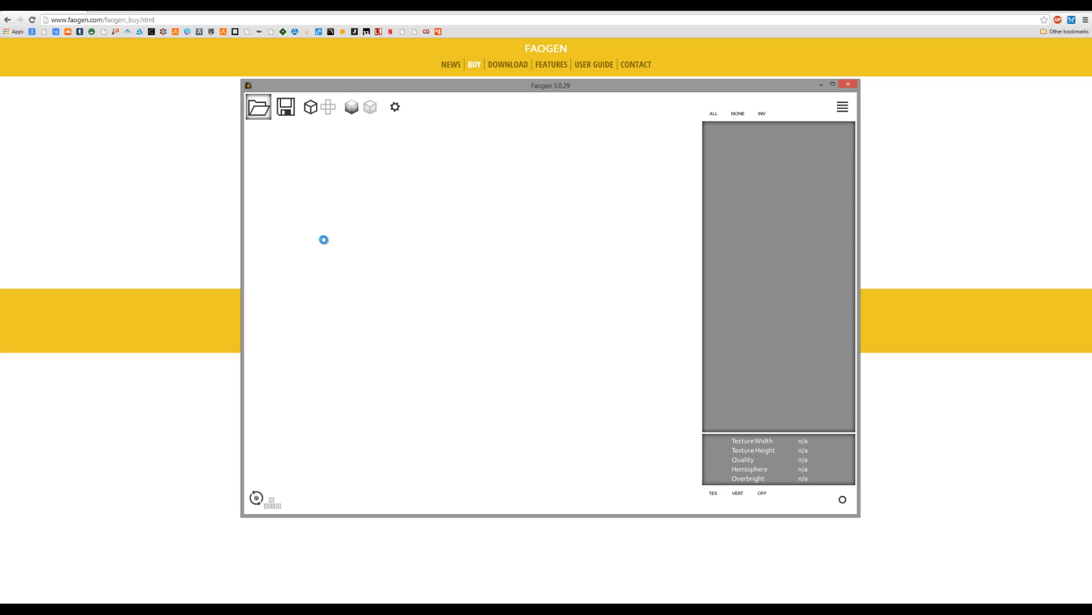
click(258, 106)
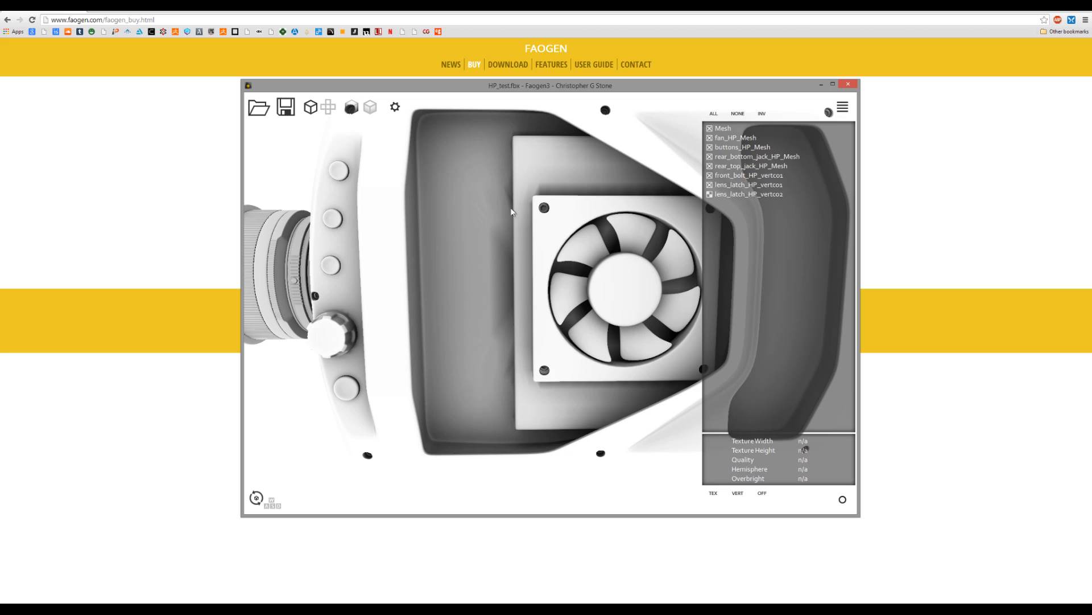
mouse_move(501, 323)
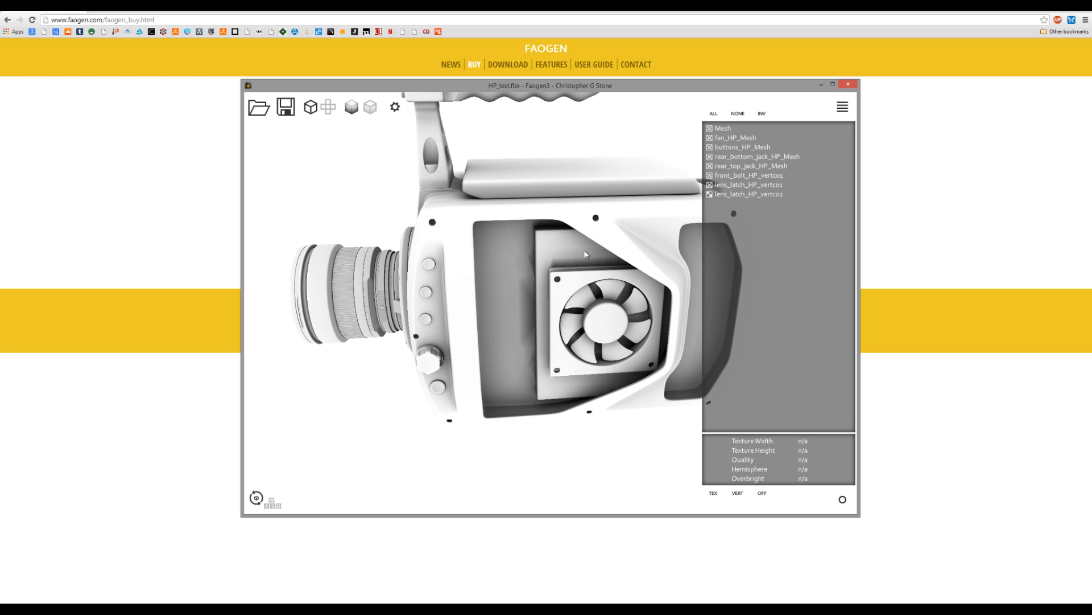
drag(586, 255, 530, 277)
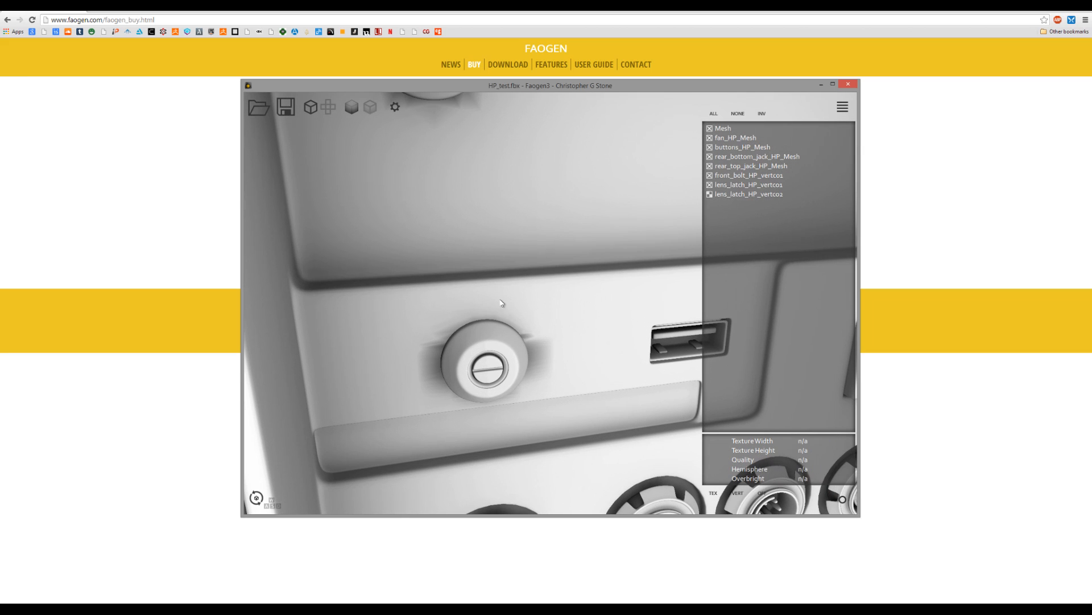
drag(502, 303, 550, 408)
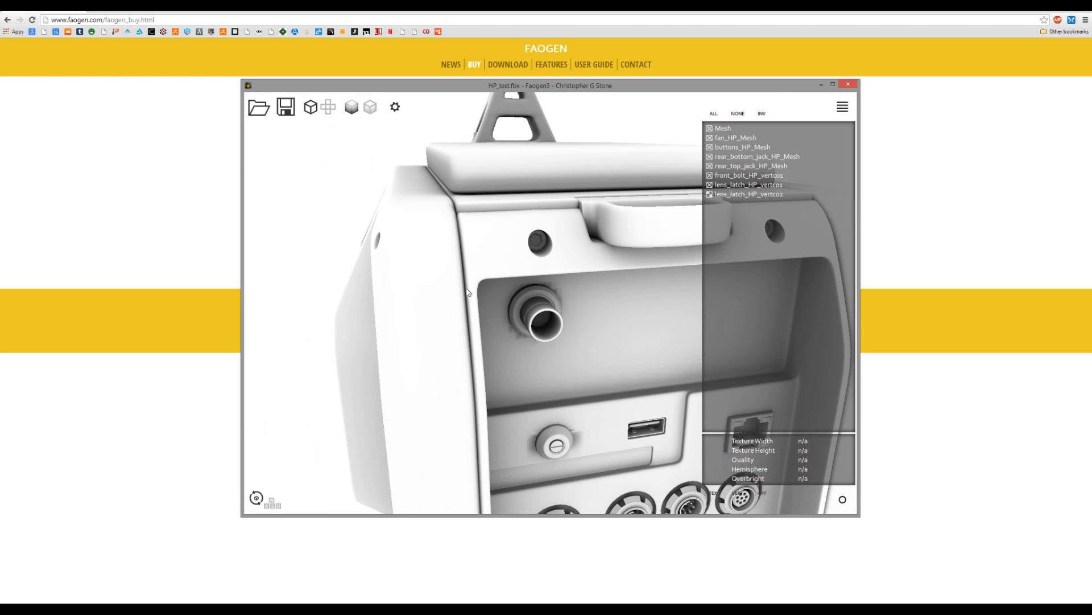
drag(467, 293, 533, 372)
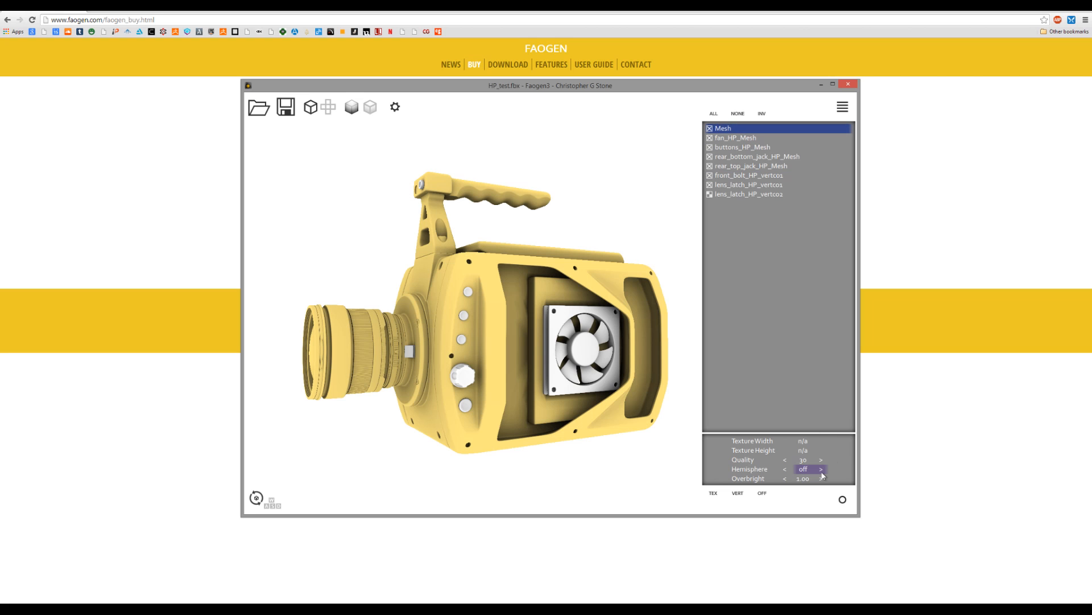
- Try Hemisphere on with adjusted overbright, switch it back off, and orbit the camera model
click(820, 468)
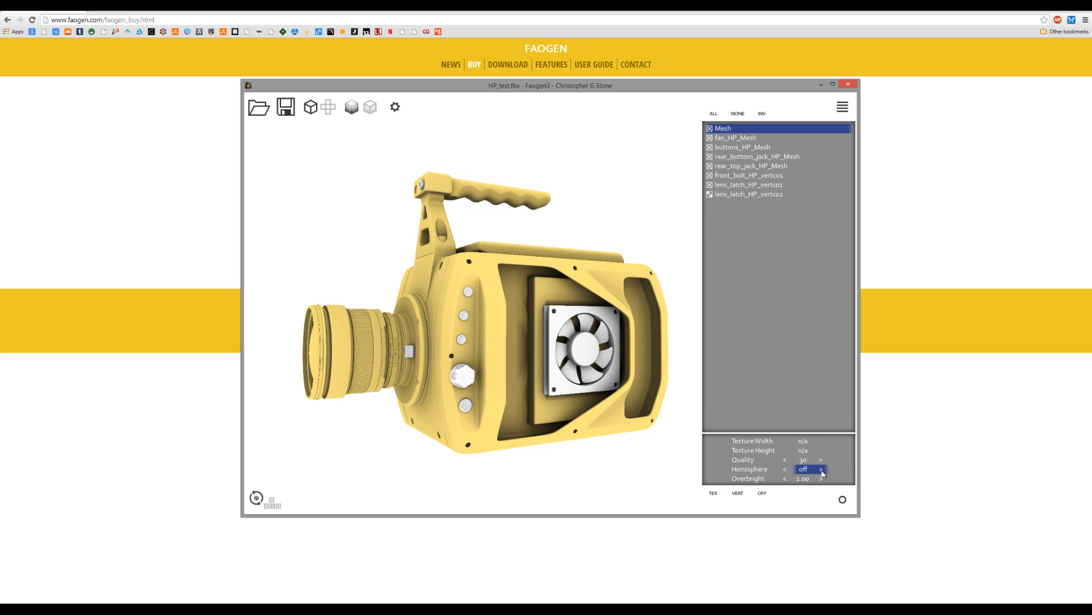
click(821, 469)
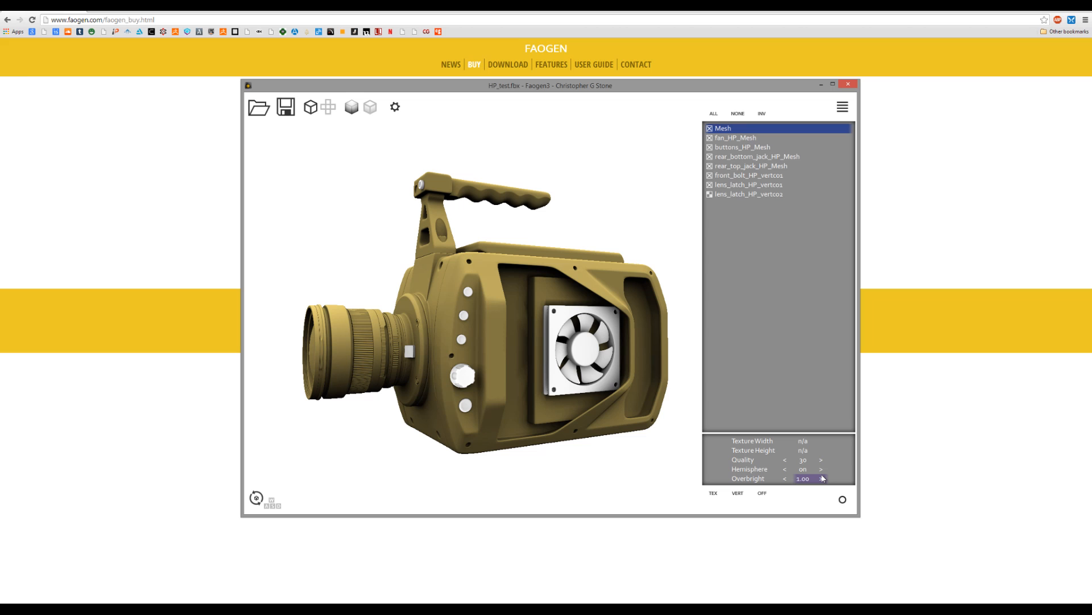
drag(488, 313, 557, 314)
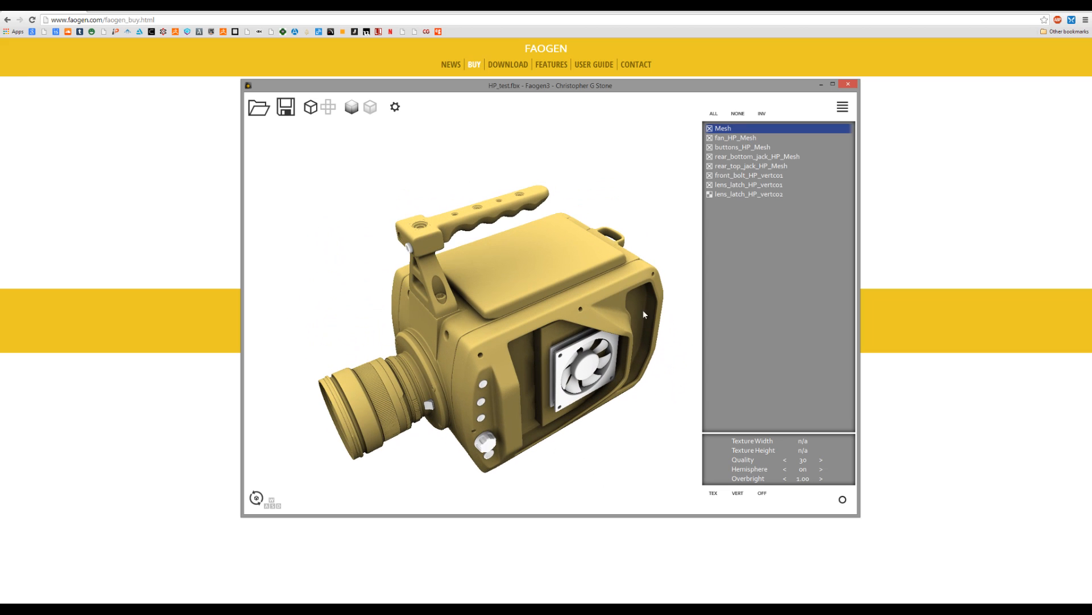
mouse_move(820, 474)
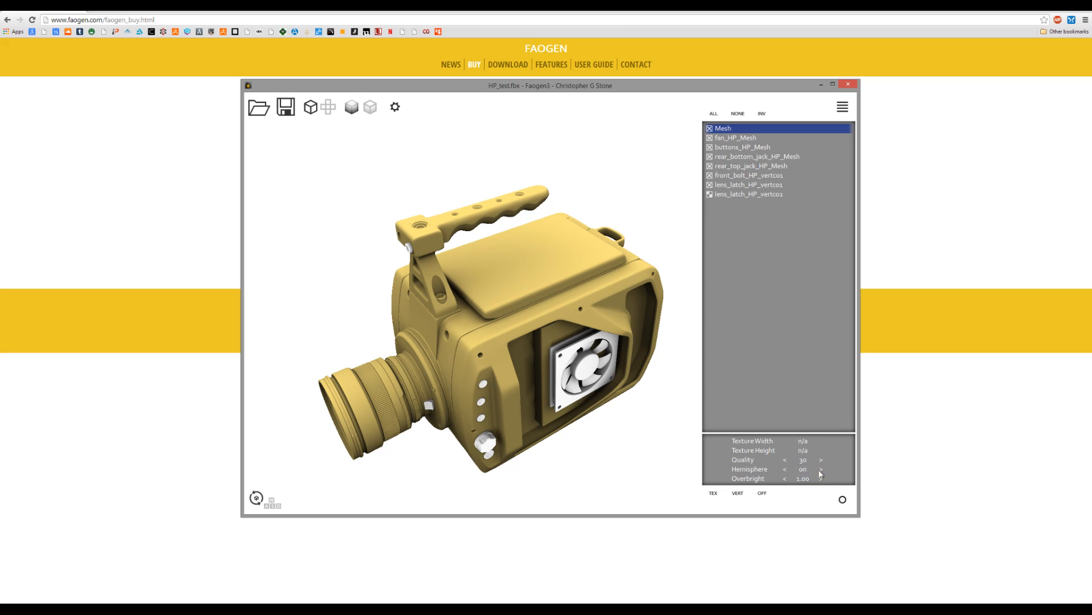
click(820, 469)
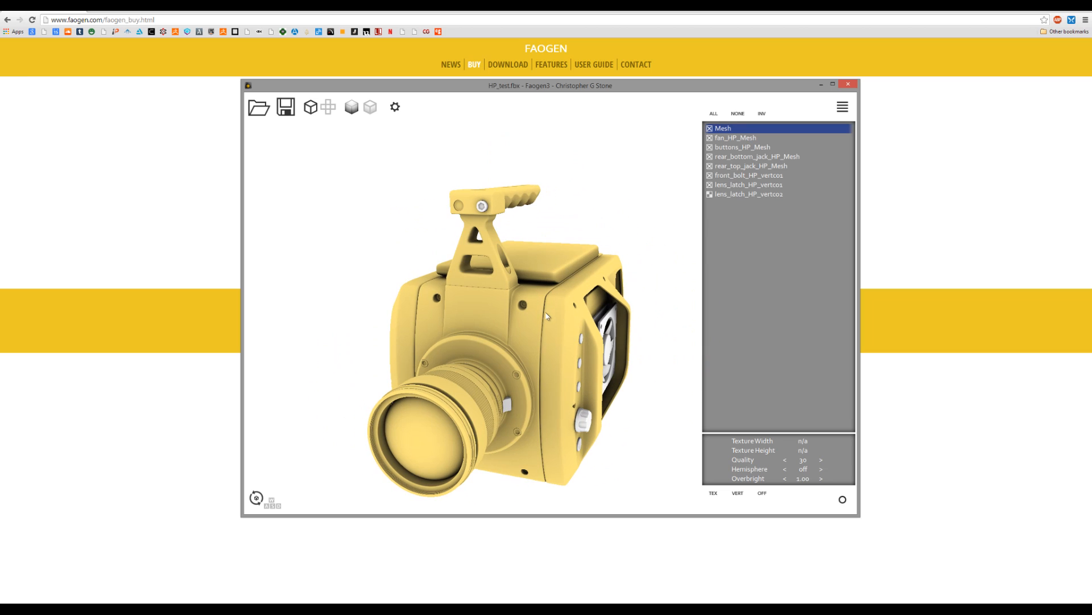
drag(546, 317, 498, 202)
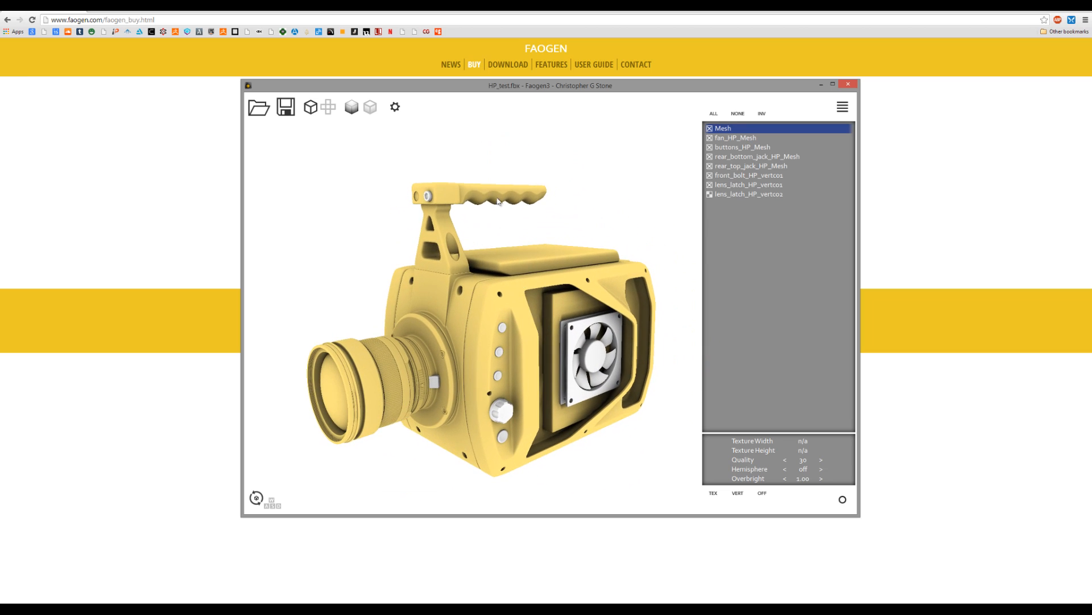
- Save Vertex AO from the Mesh entry, confirming replacement of main_HP_AO.fbx
right_click(722, 128)
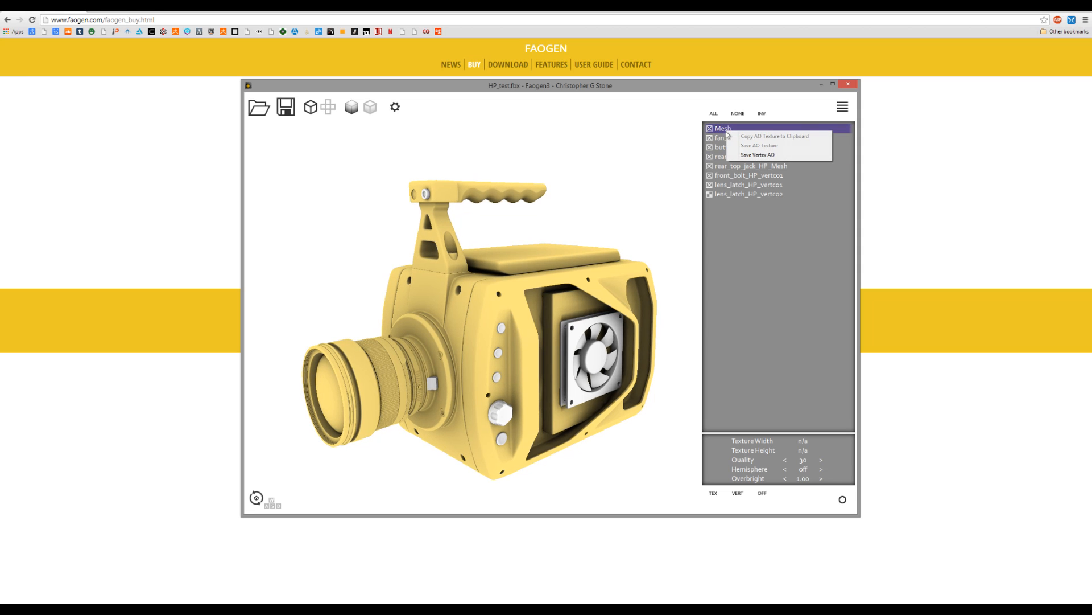
mouse_move(756, 155)
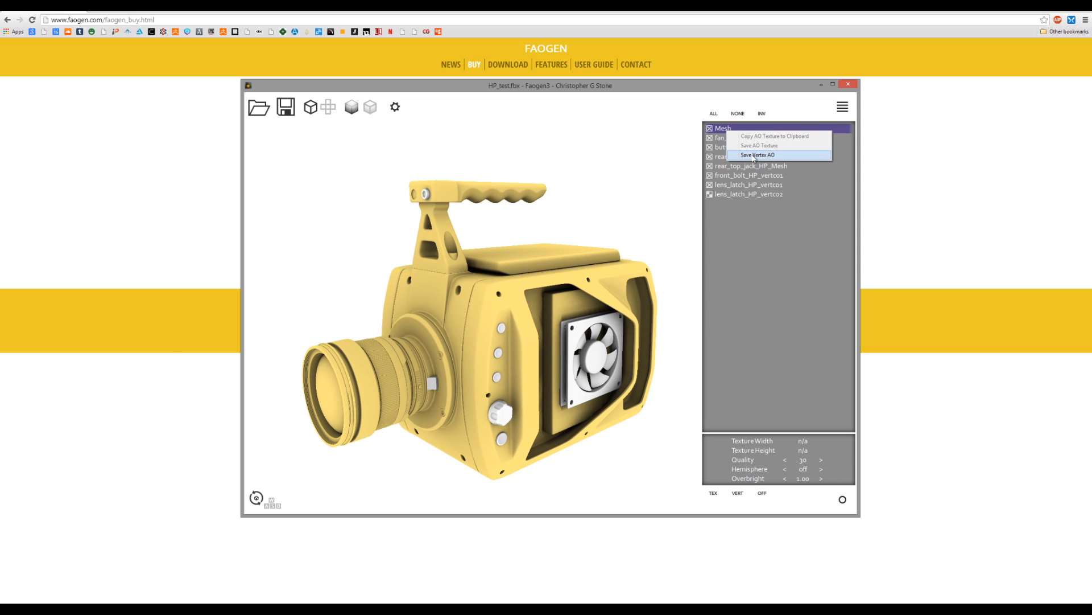
click(757, 155)
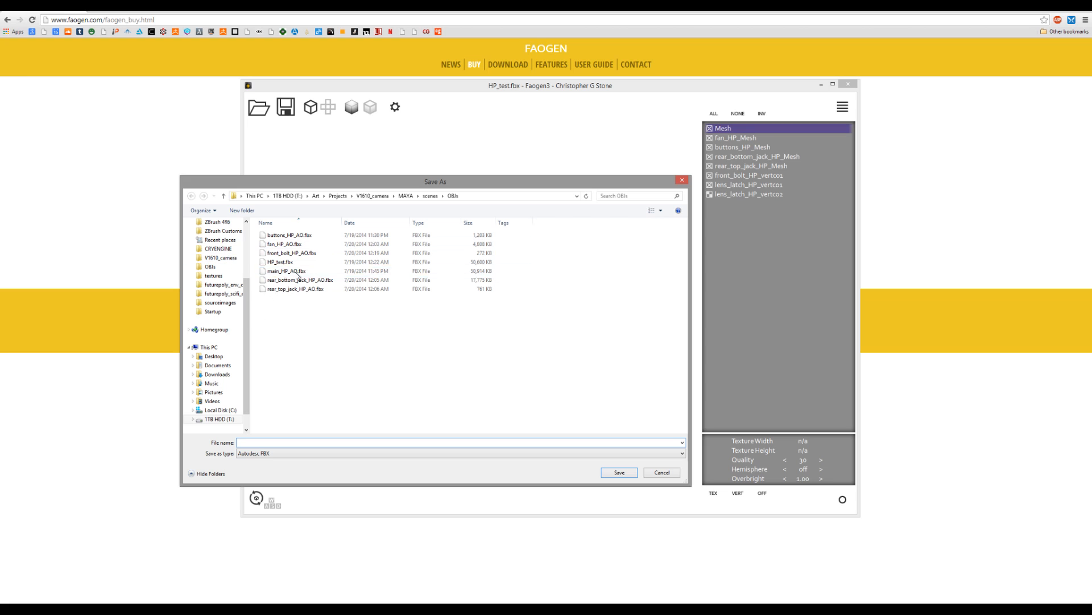
click(280, 262)
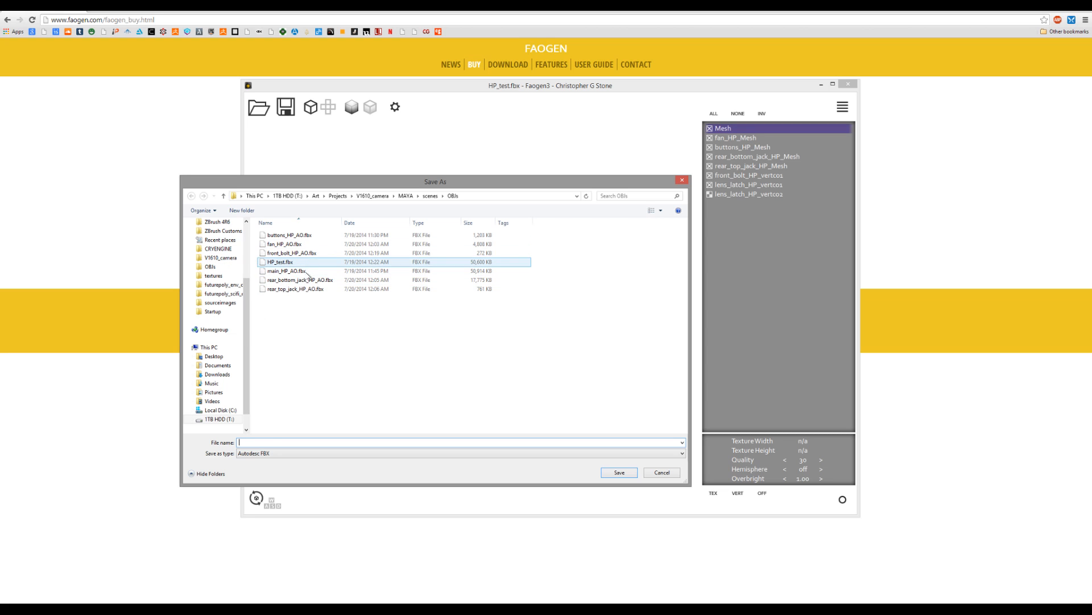
click(288, 270)
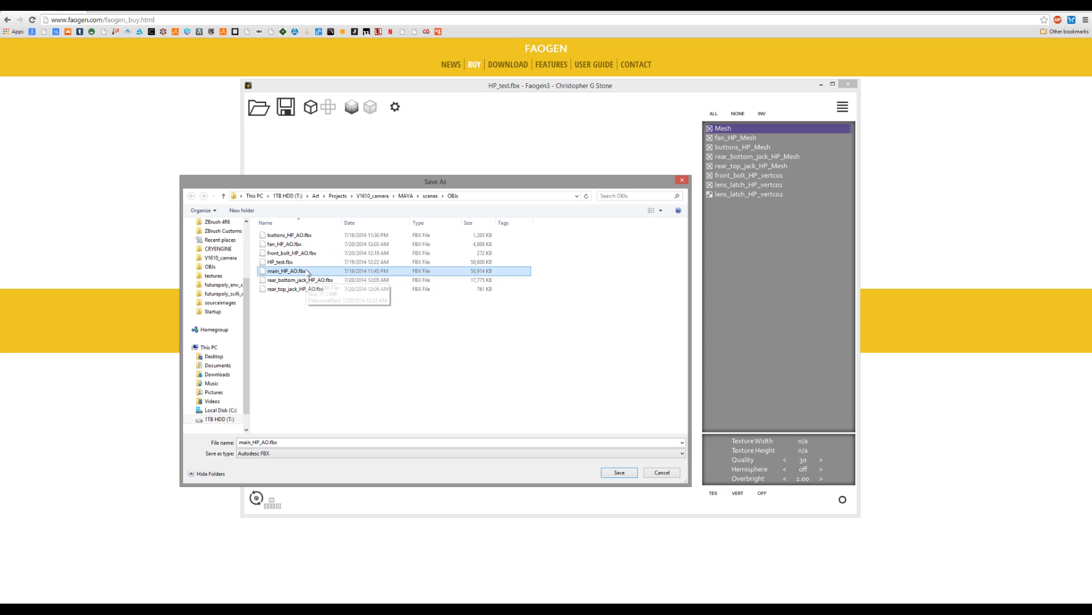
click(617, 472)
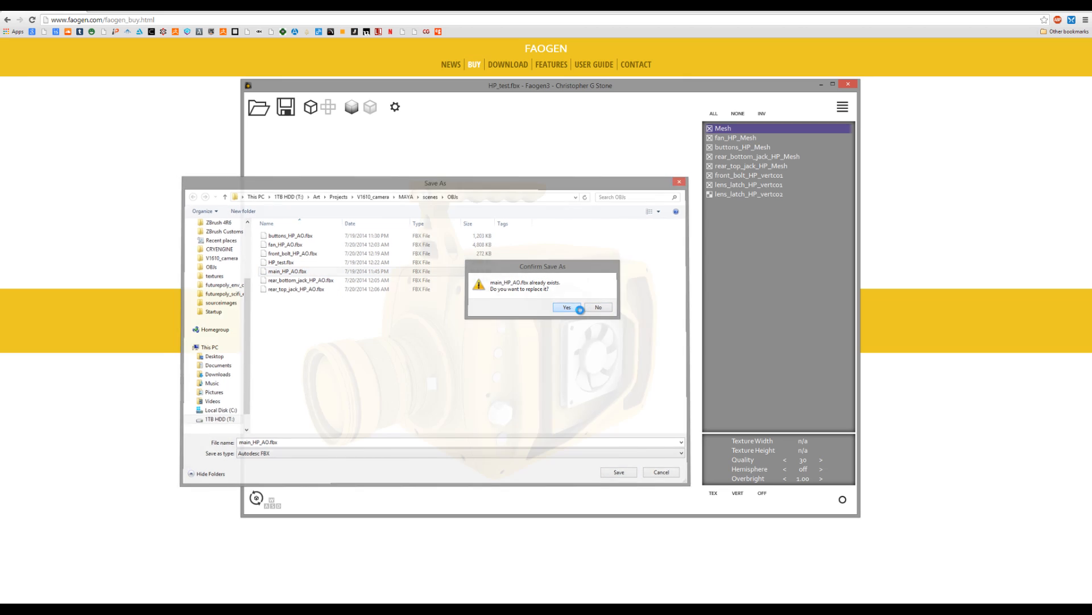
click(566, 307)
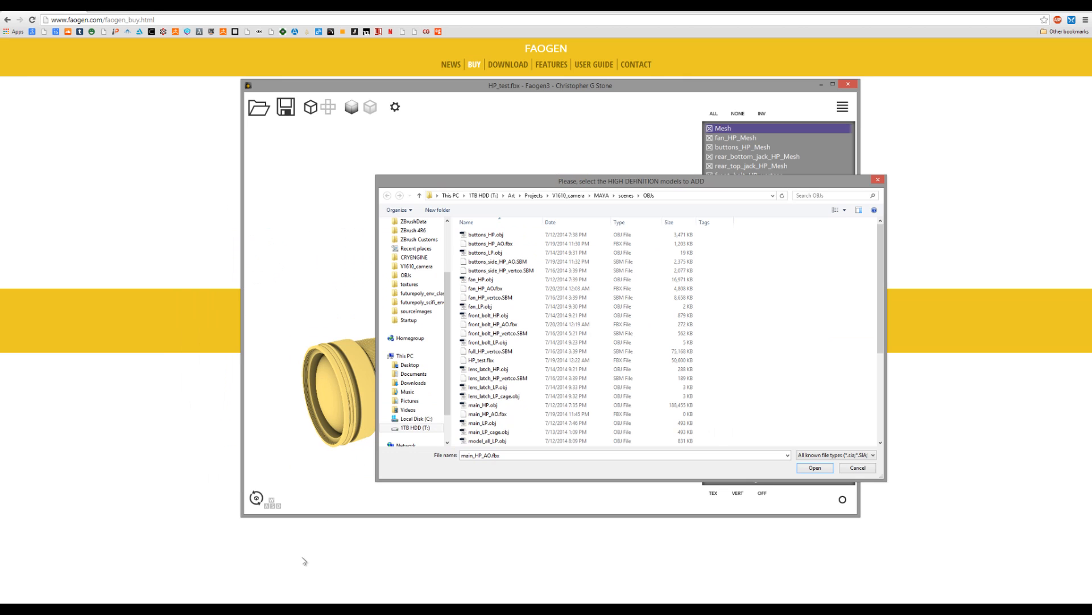
- Add main_HP_AO.fbx as xNormal's high-definition mesh and show the low-definition mesh list
click(491, 243)
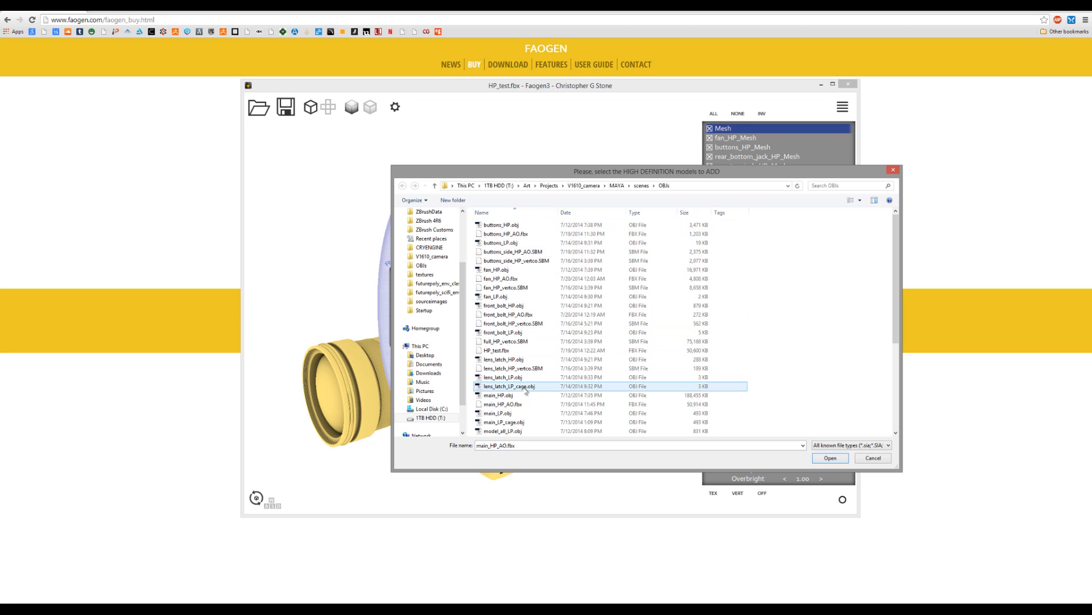
click(502, 404)
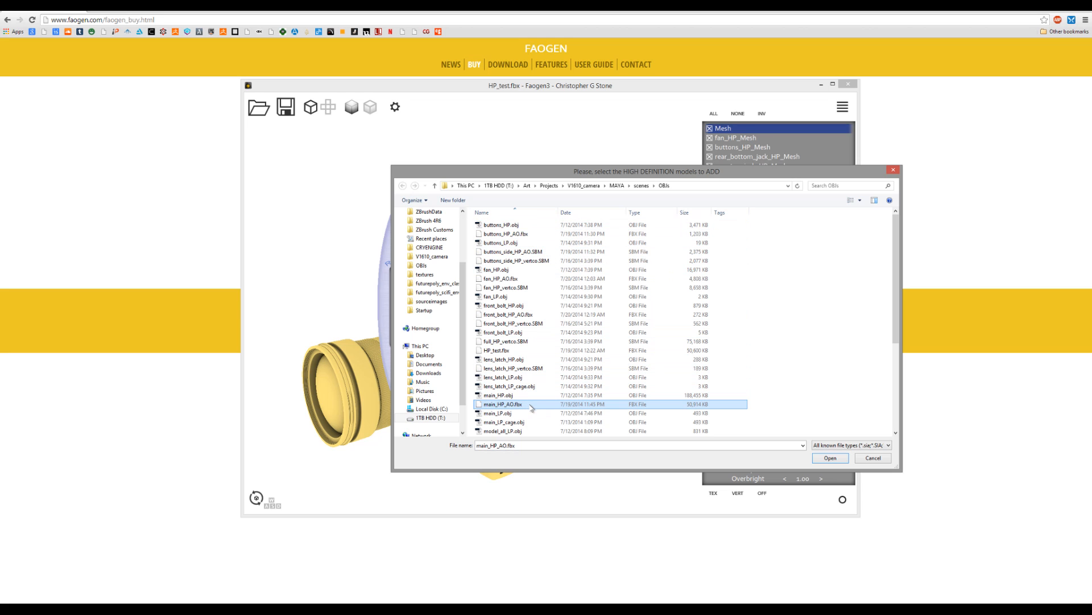
mouse_move(509, 404)
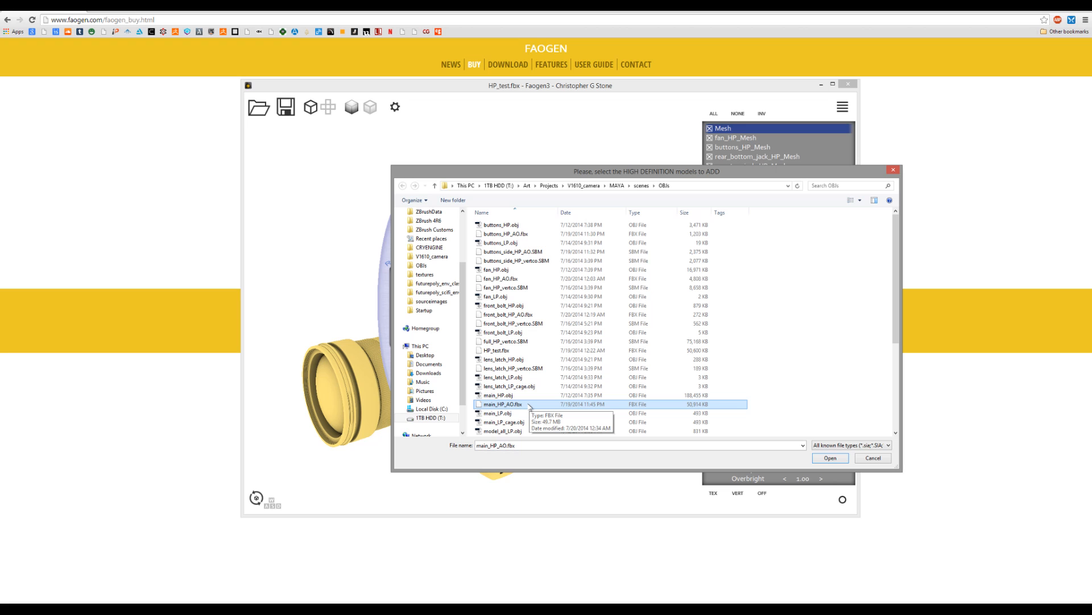
click(829, 458)
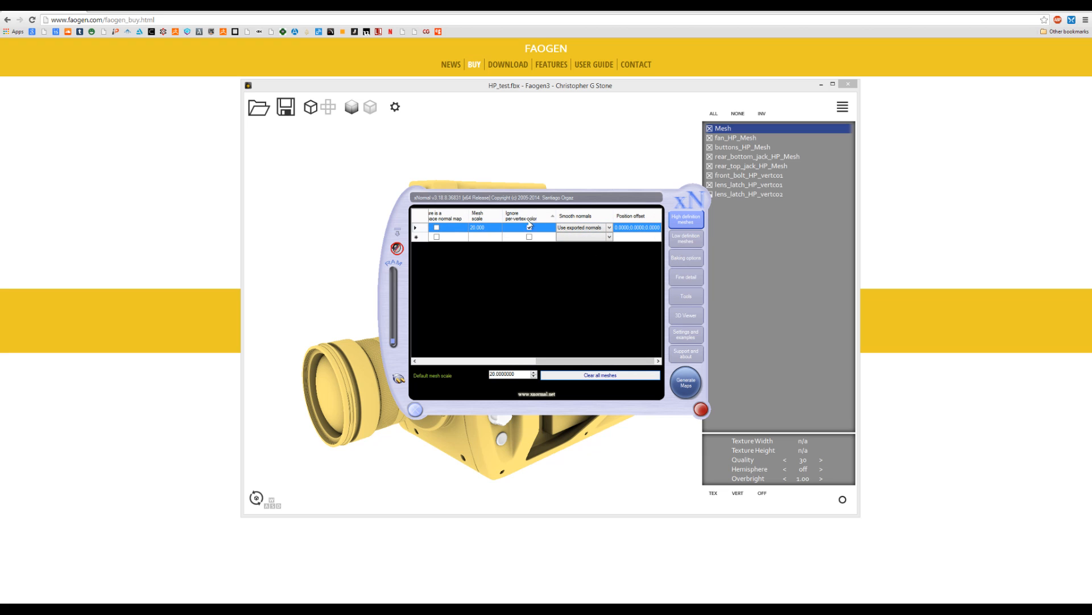
click(685, 236)
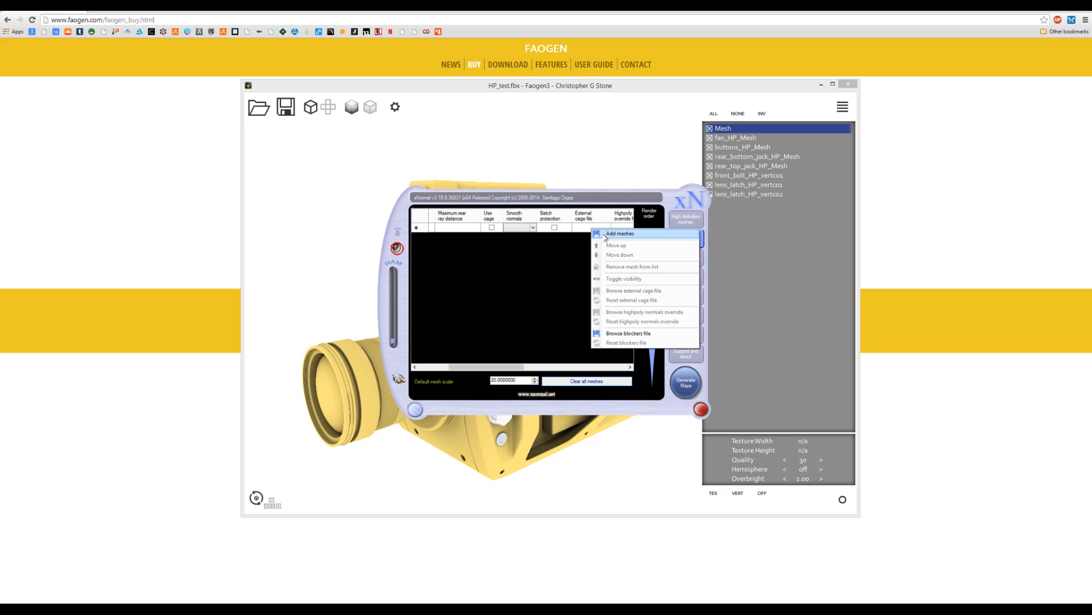
- Add main_LP.obj with external cage main_LP_cage.obj, dismissing the cage topology warning
click(620, 233)
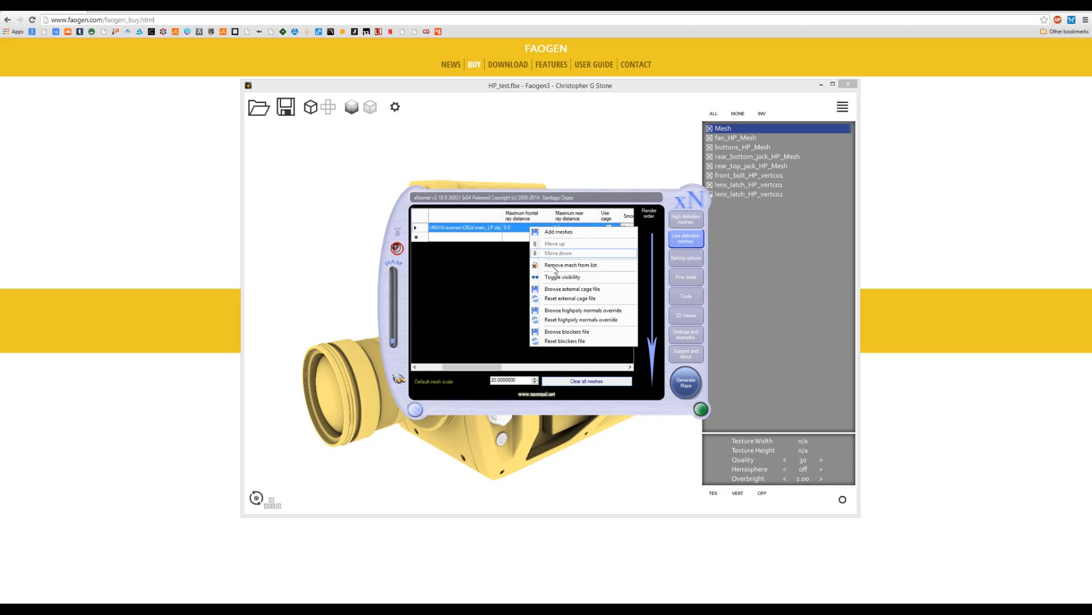
click(572, 289)
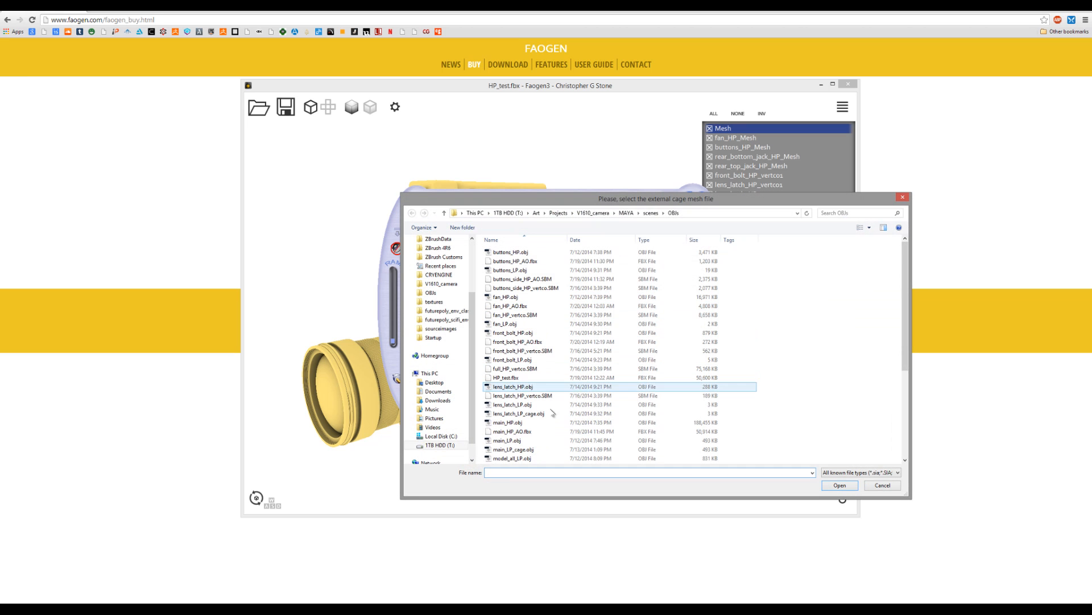
click(514, 449)
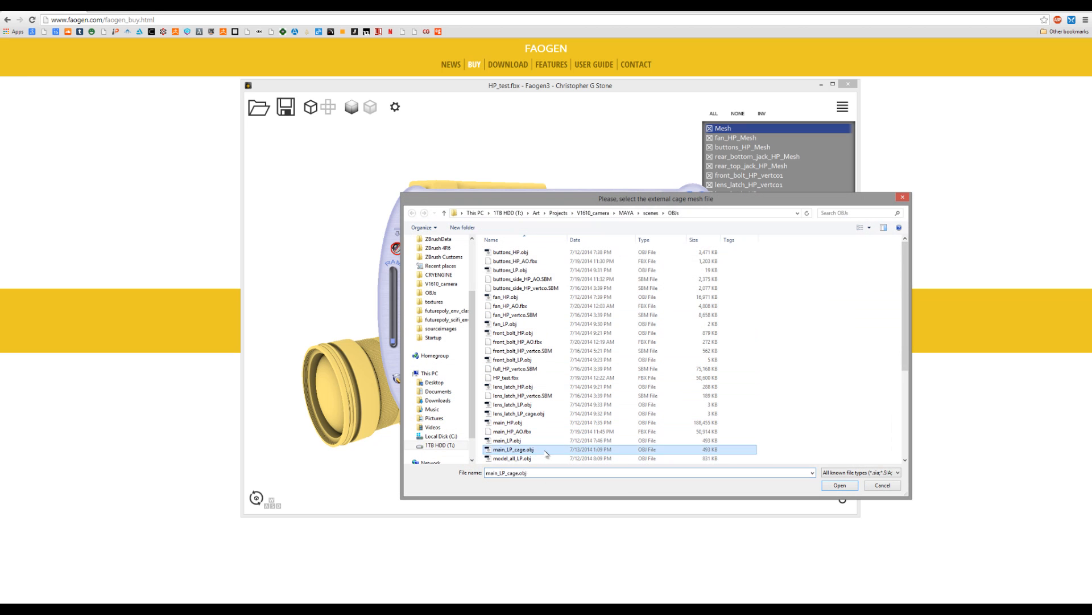
click(838, 484)
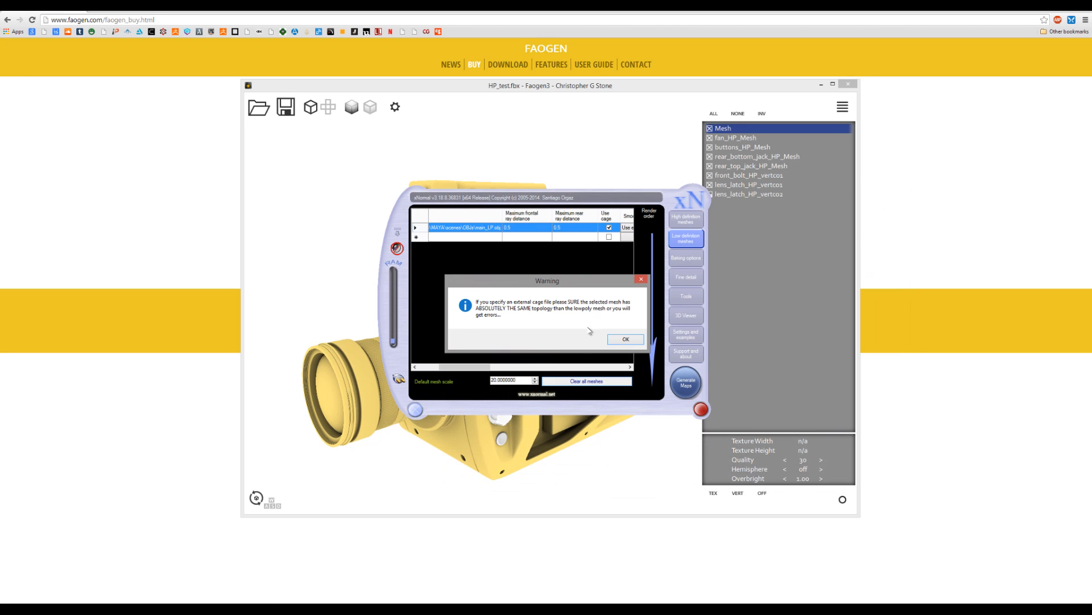
click(624, 339)
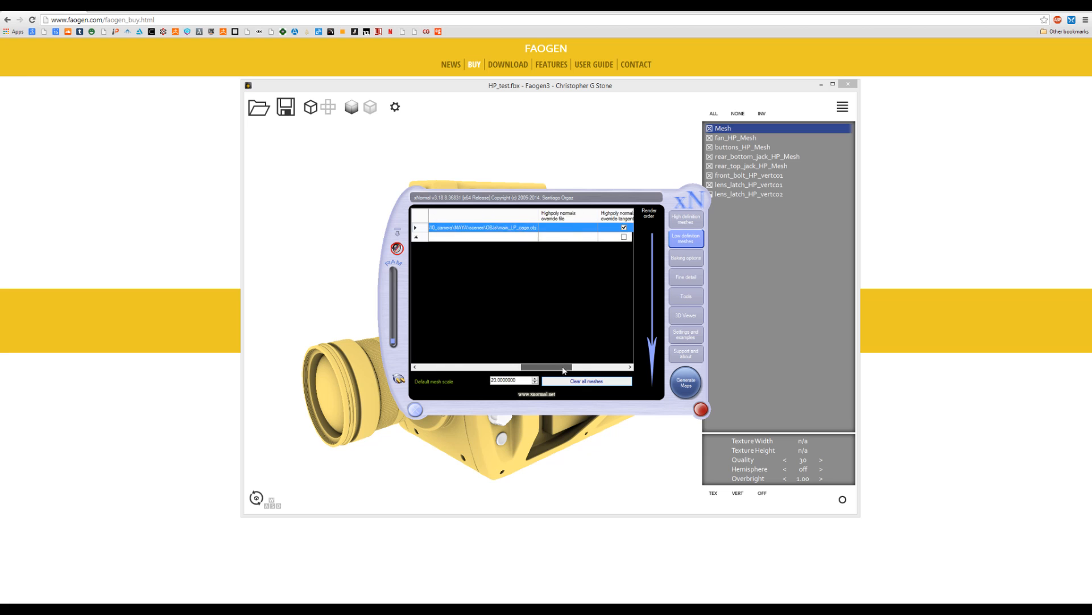
- Confirm 'Bake highpoly's vertex colors' in Baking options and generate the 4096×4096 map
click(685, 257)
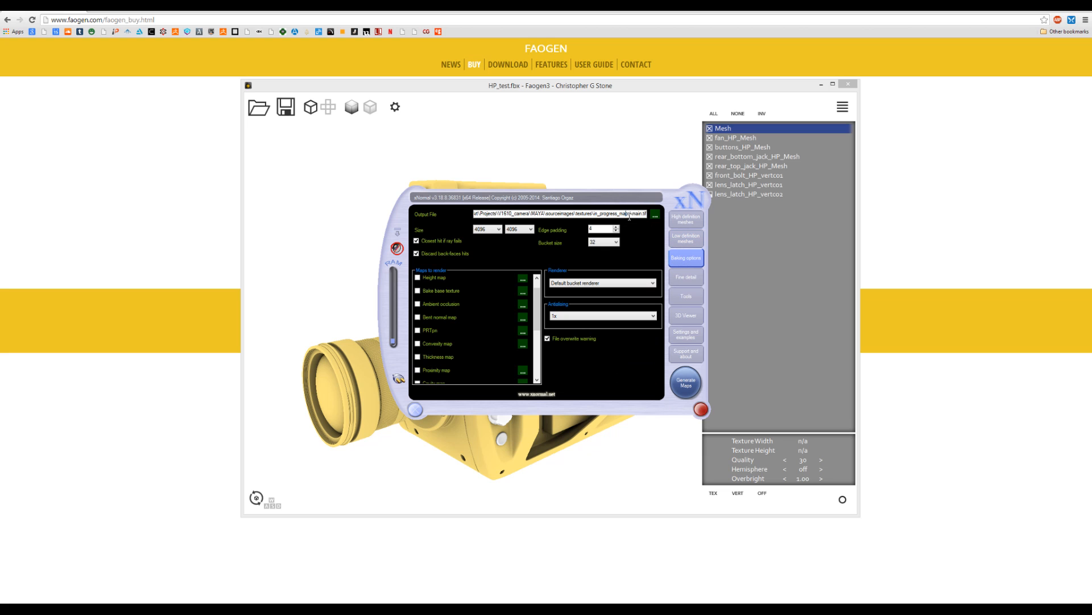
scroll(down, 3)
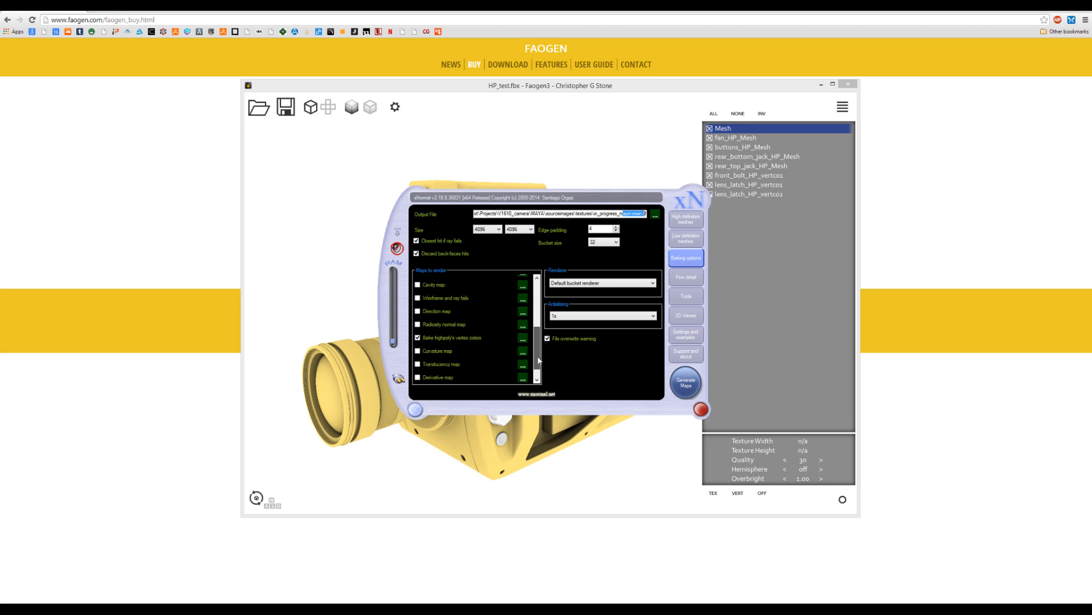
scroll(down, 3)
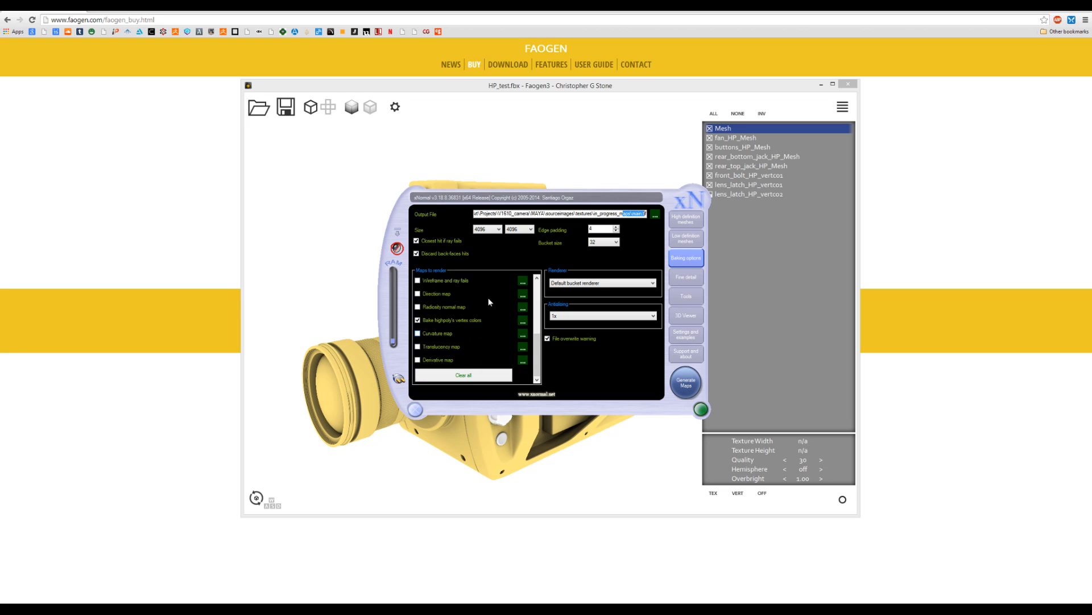
click(685, 382)
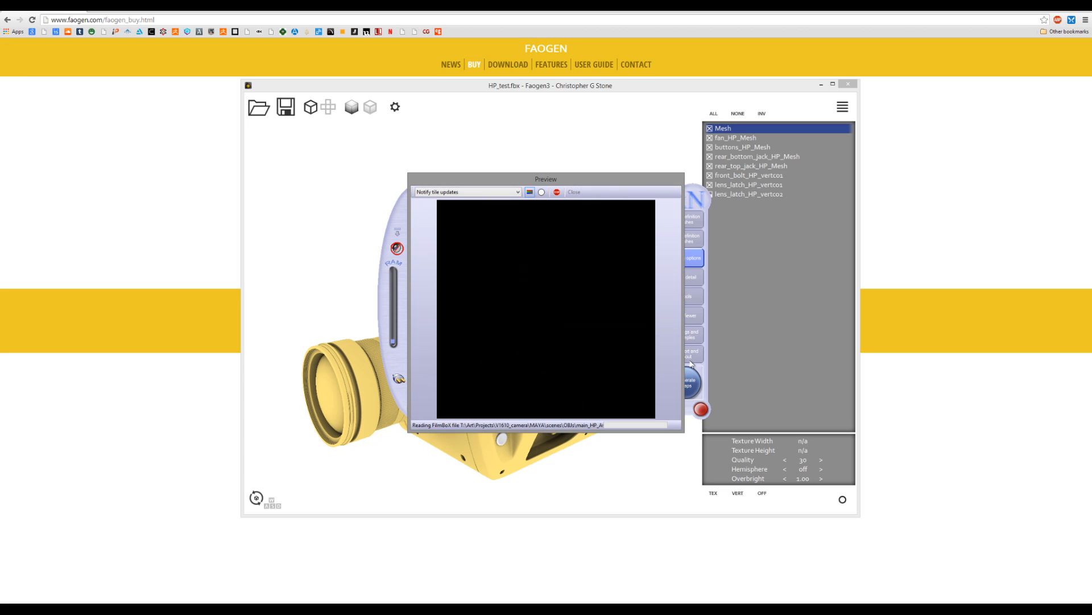